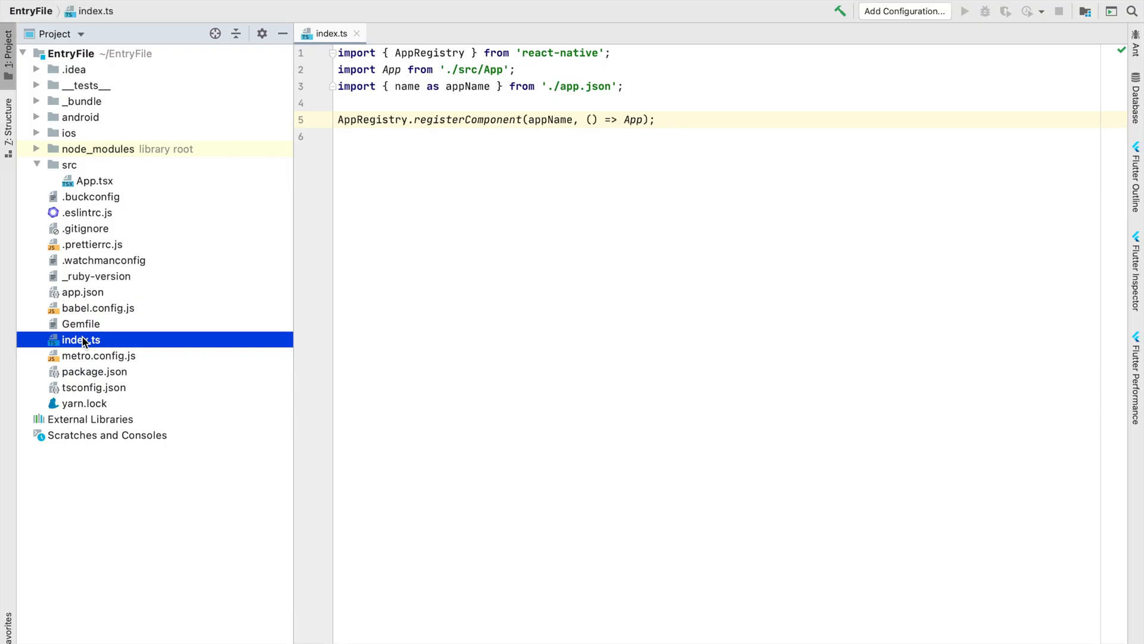
pyautogui.moveTo(97, 344)
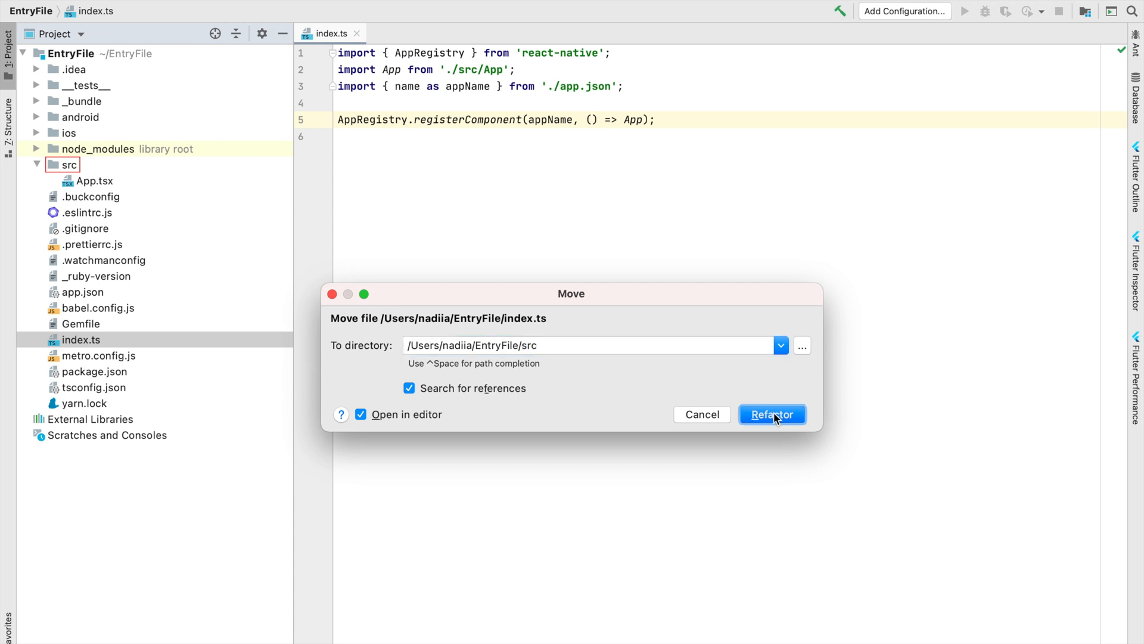
# Confirm moving index.ts into the EntryFile/src folder
pyautogui.click(773, 413)
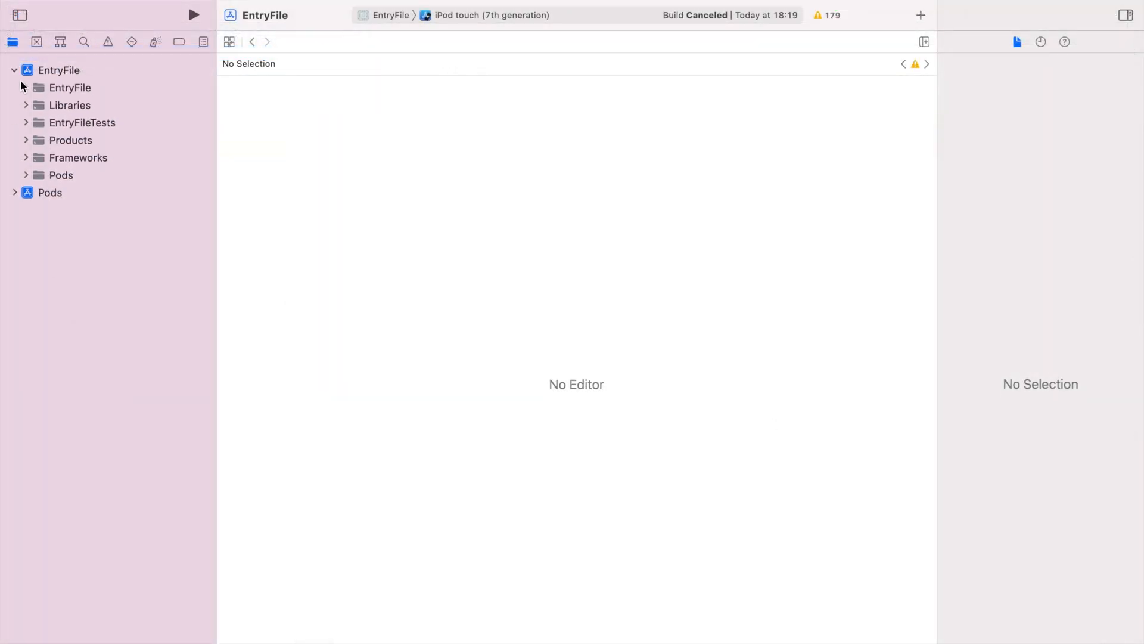
# Change AppDelegate.mm's bundle root from "index" to "src/index"
pyautogui.click(93, 122)
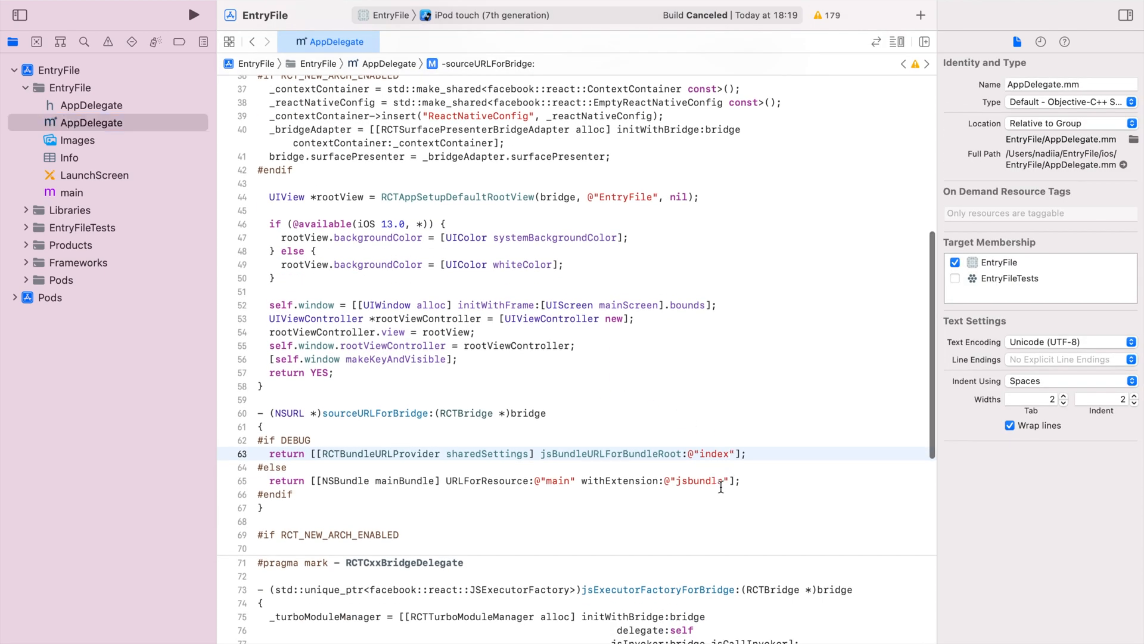
pyautogui.write('src/')
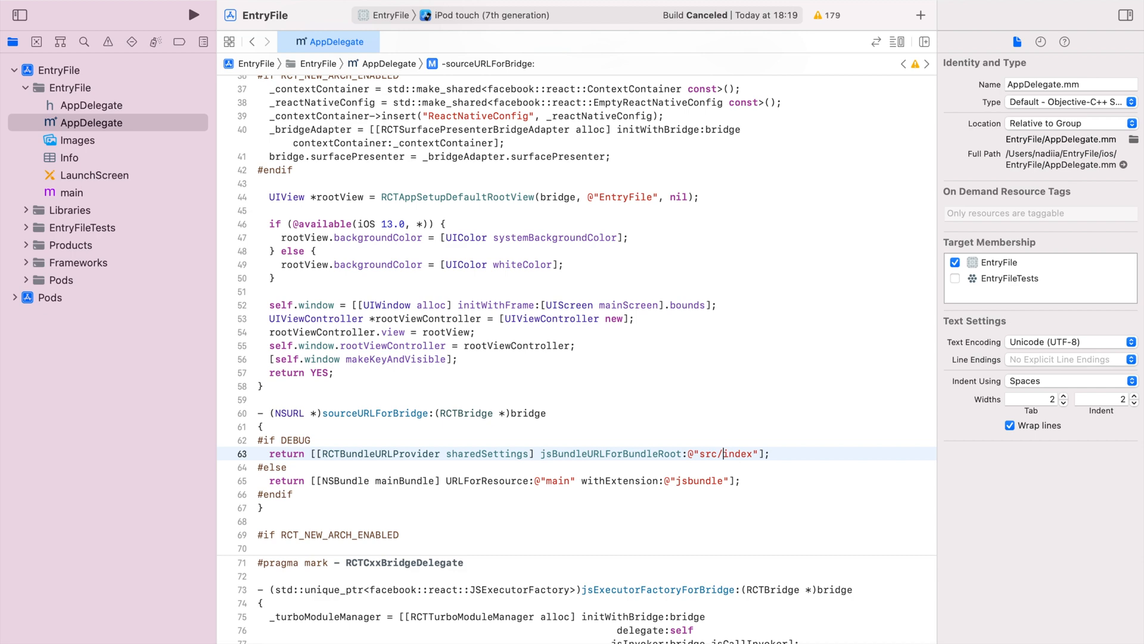
pyautogui.click(60, 71)
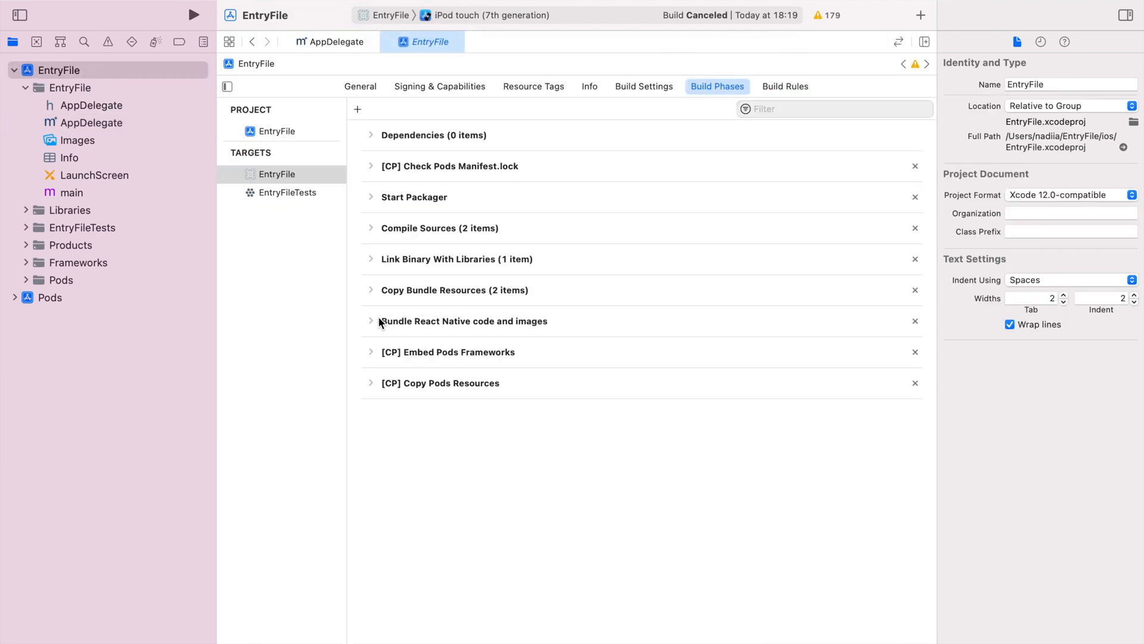
# Add 'export ENTRY_FILE=src/index.ts' to the Bundle React Native code and images script
pyautogui.click(371, 321)
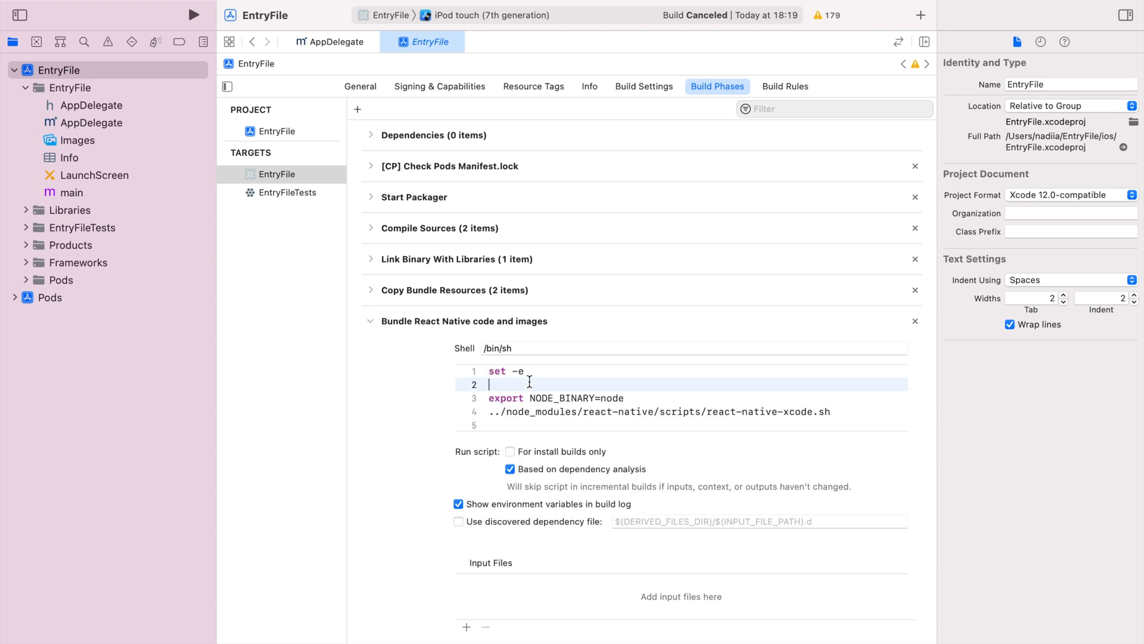
pyautogui.write('export ENT')
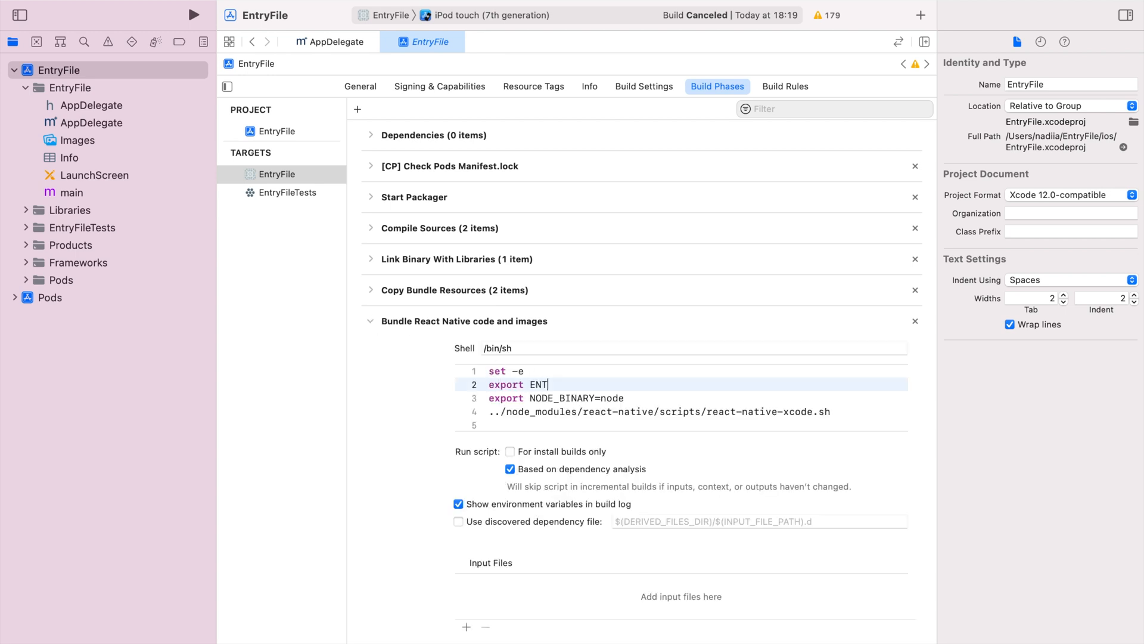
pyautogui.write('RY_FILE=')
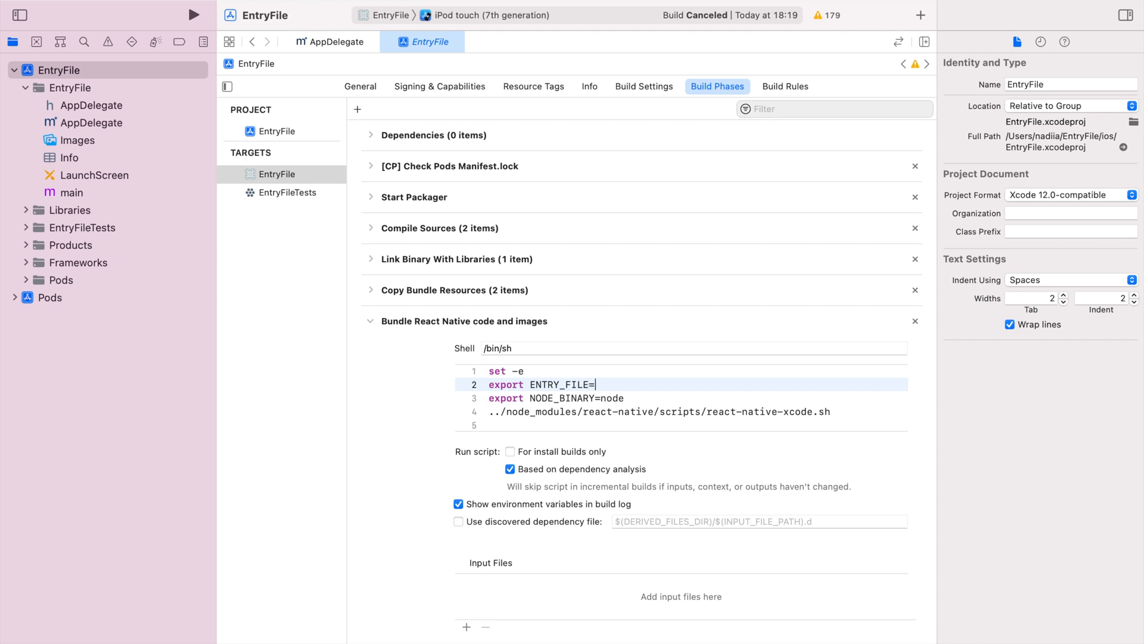
pyautogui.write('src/index.ts')
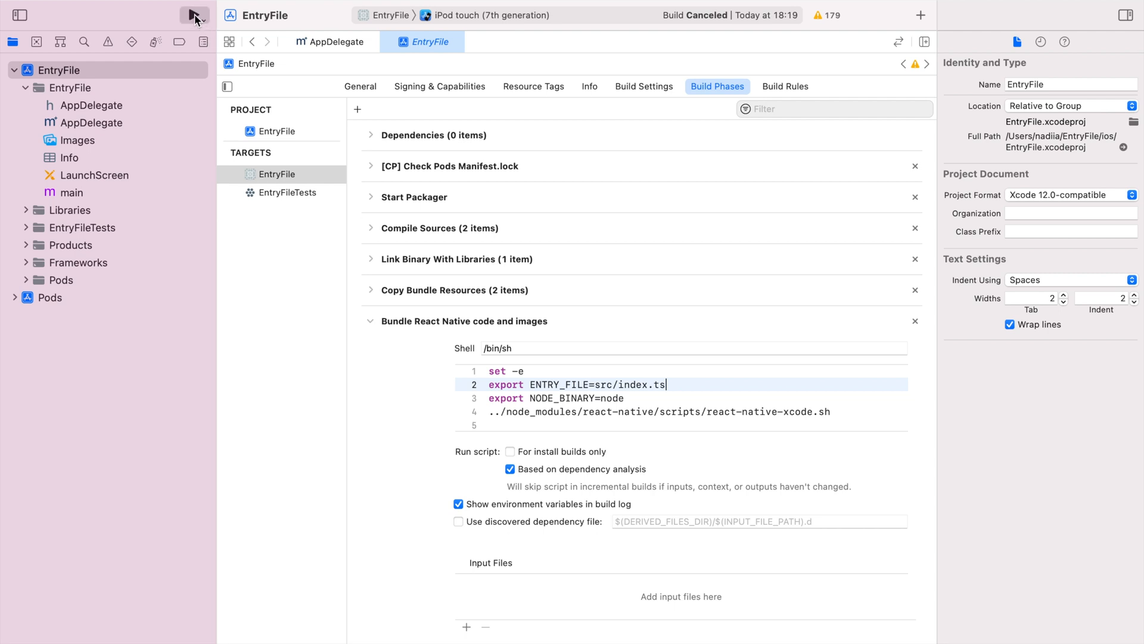
# Build and run the EntryFile scheme on the iPod touch simulator
pyautogui.click(193, 14)
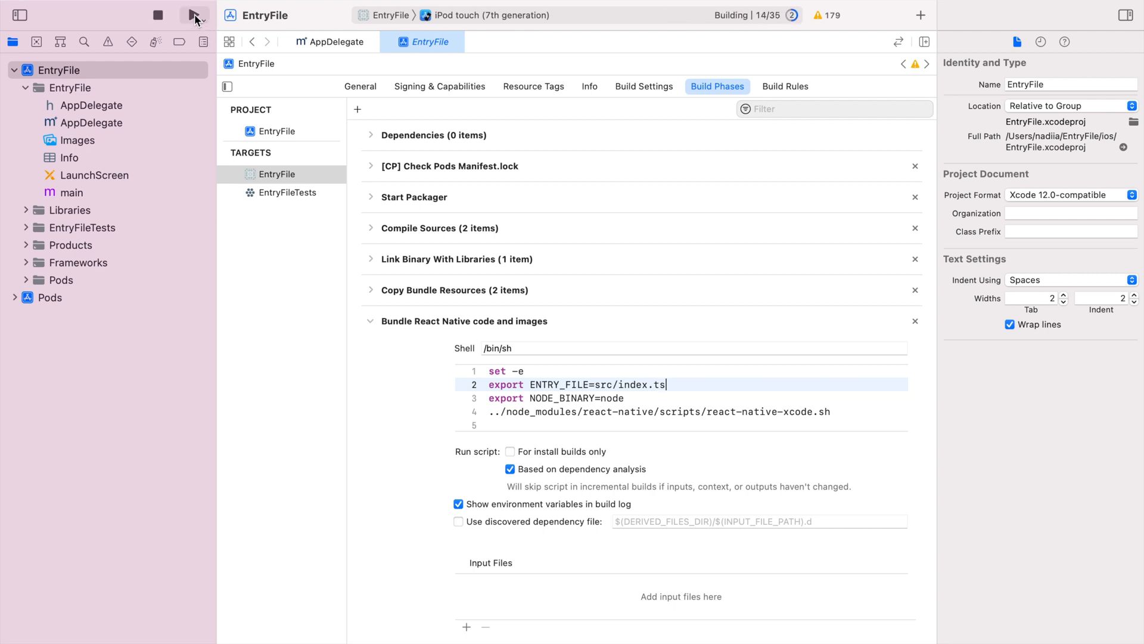
pyautogui.click(192, 15)
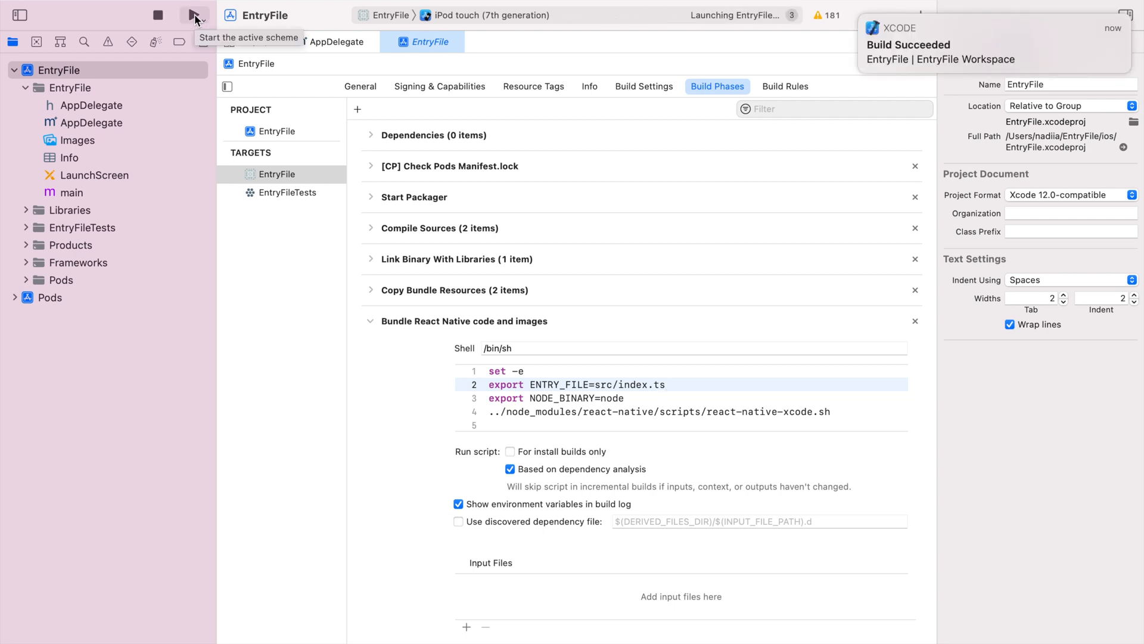
pyautogui.click(192, 14)
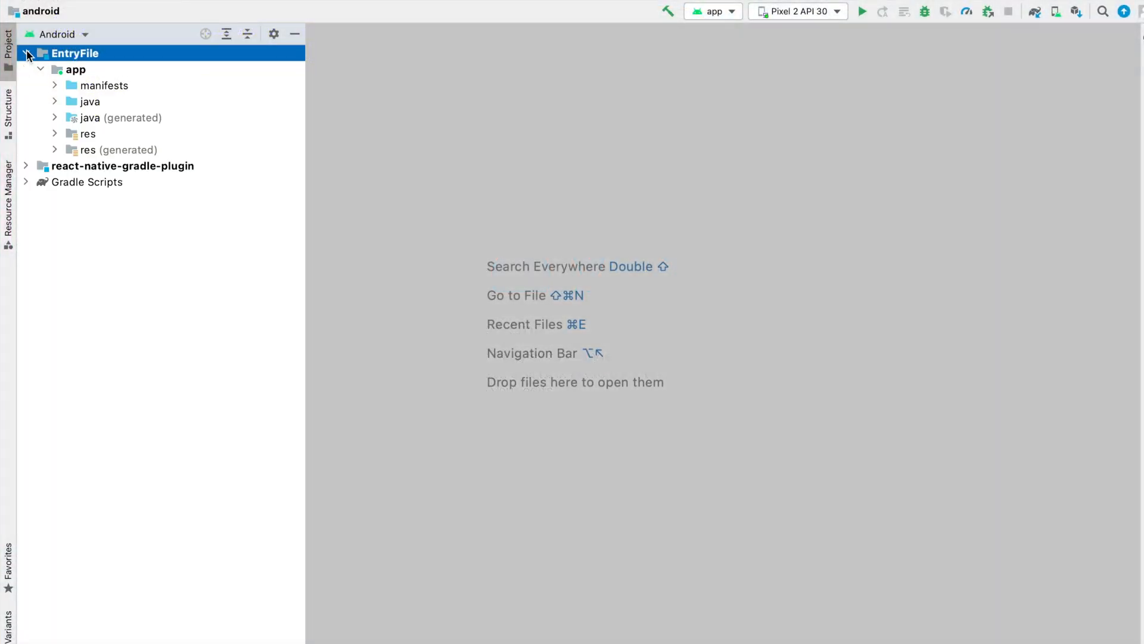
# Make MainApplication's getJSMainModuleName return "src/index"
pyautogui.click(54, 101)
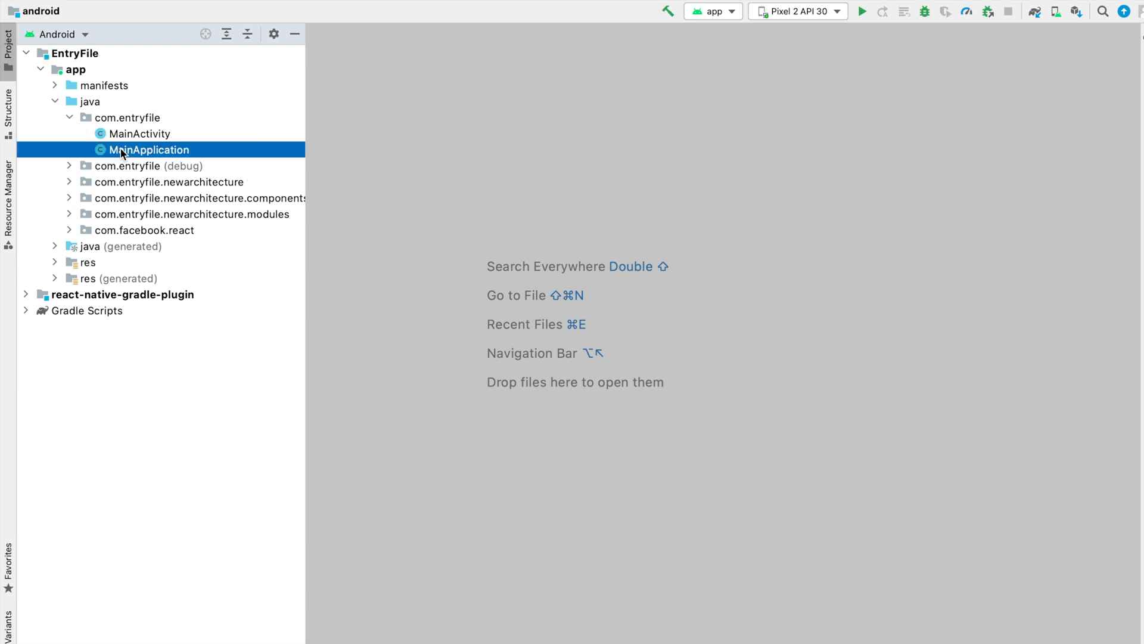
pyautogui.doubleClick(149, 149)
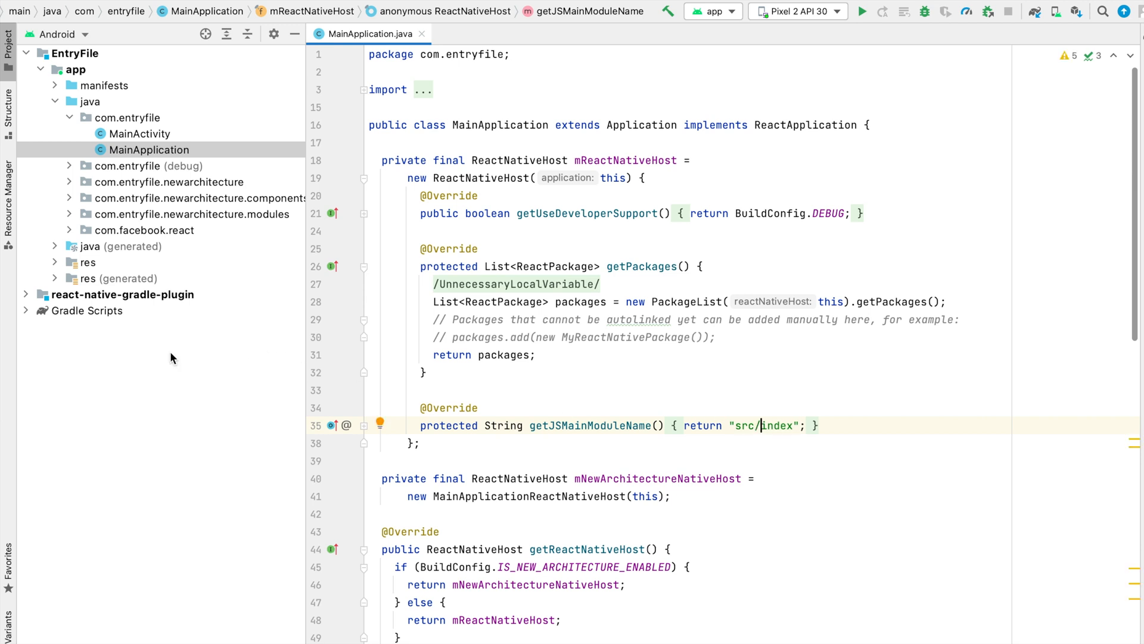
pyautogui.click(88, 310)
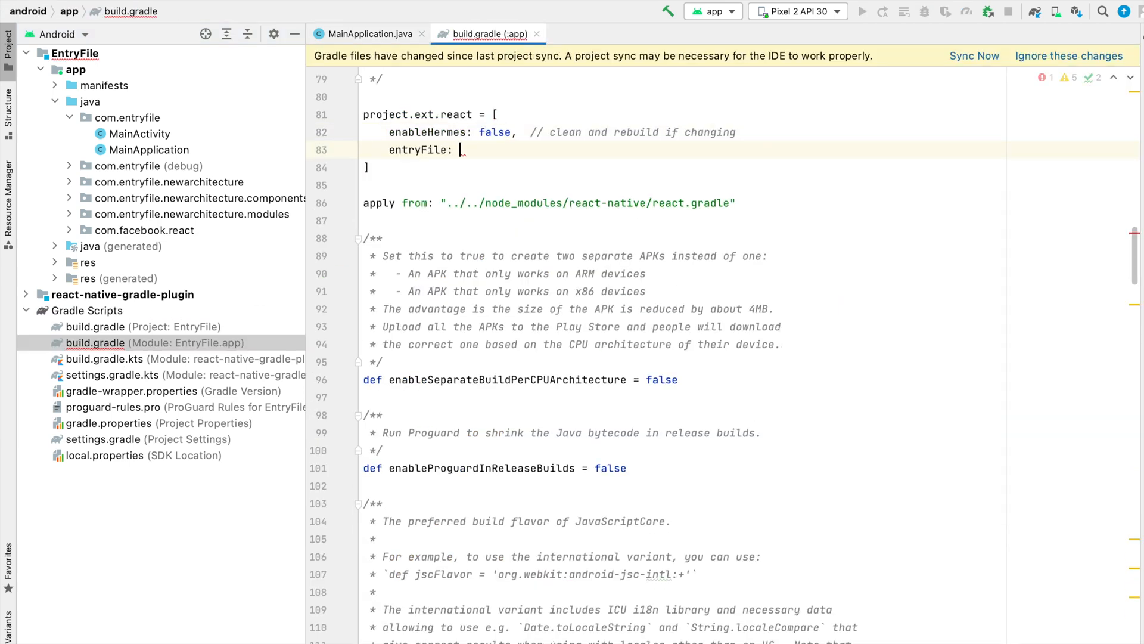
# Add entryFile: "src/index.ts" to project.ext.react in the app build.gradle
pyautogui.write('"src/index.ts"')
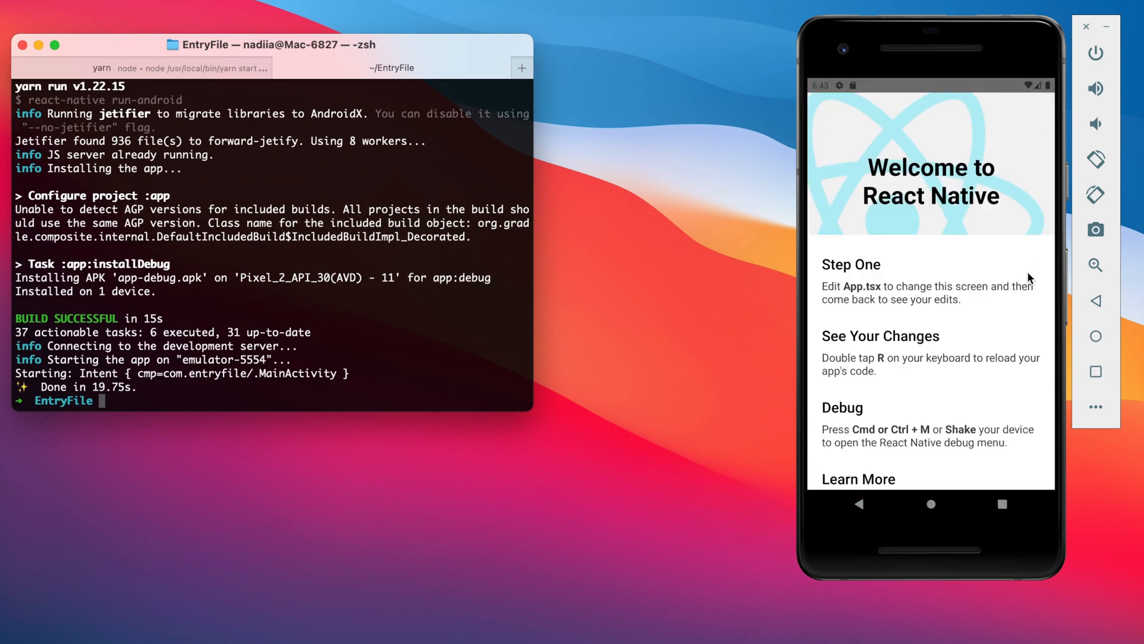
# Scroll the emulator's Welcome to React Native screen down to the Learn More section
pyautogui.scroll(-3)
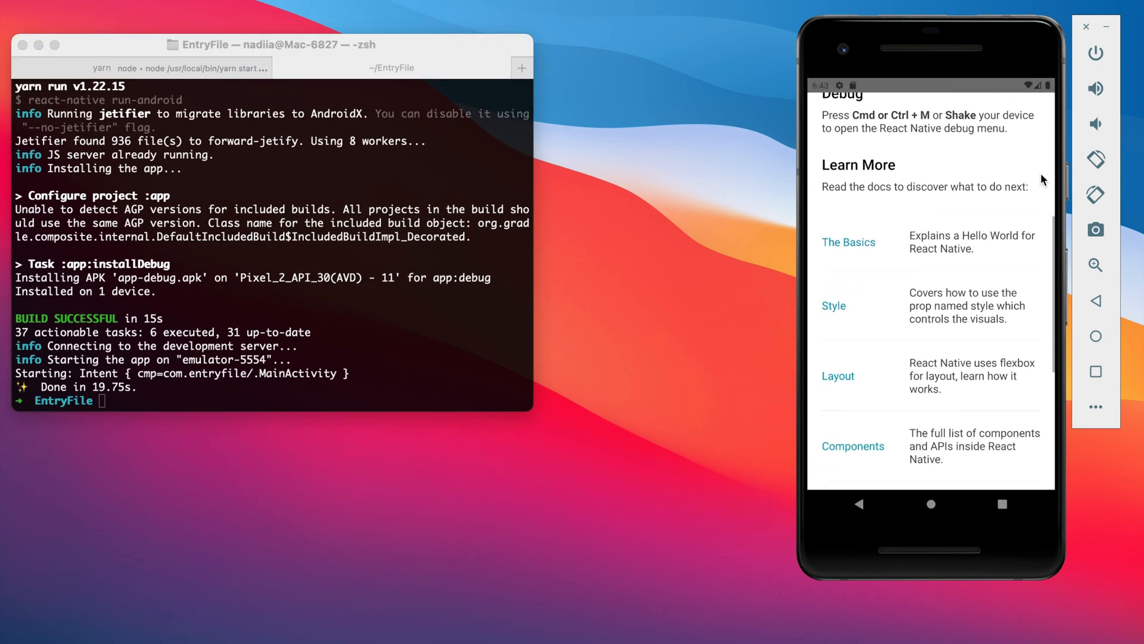